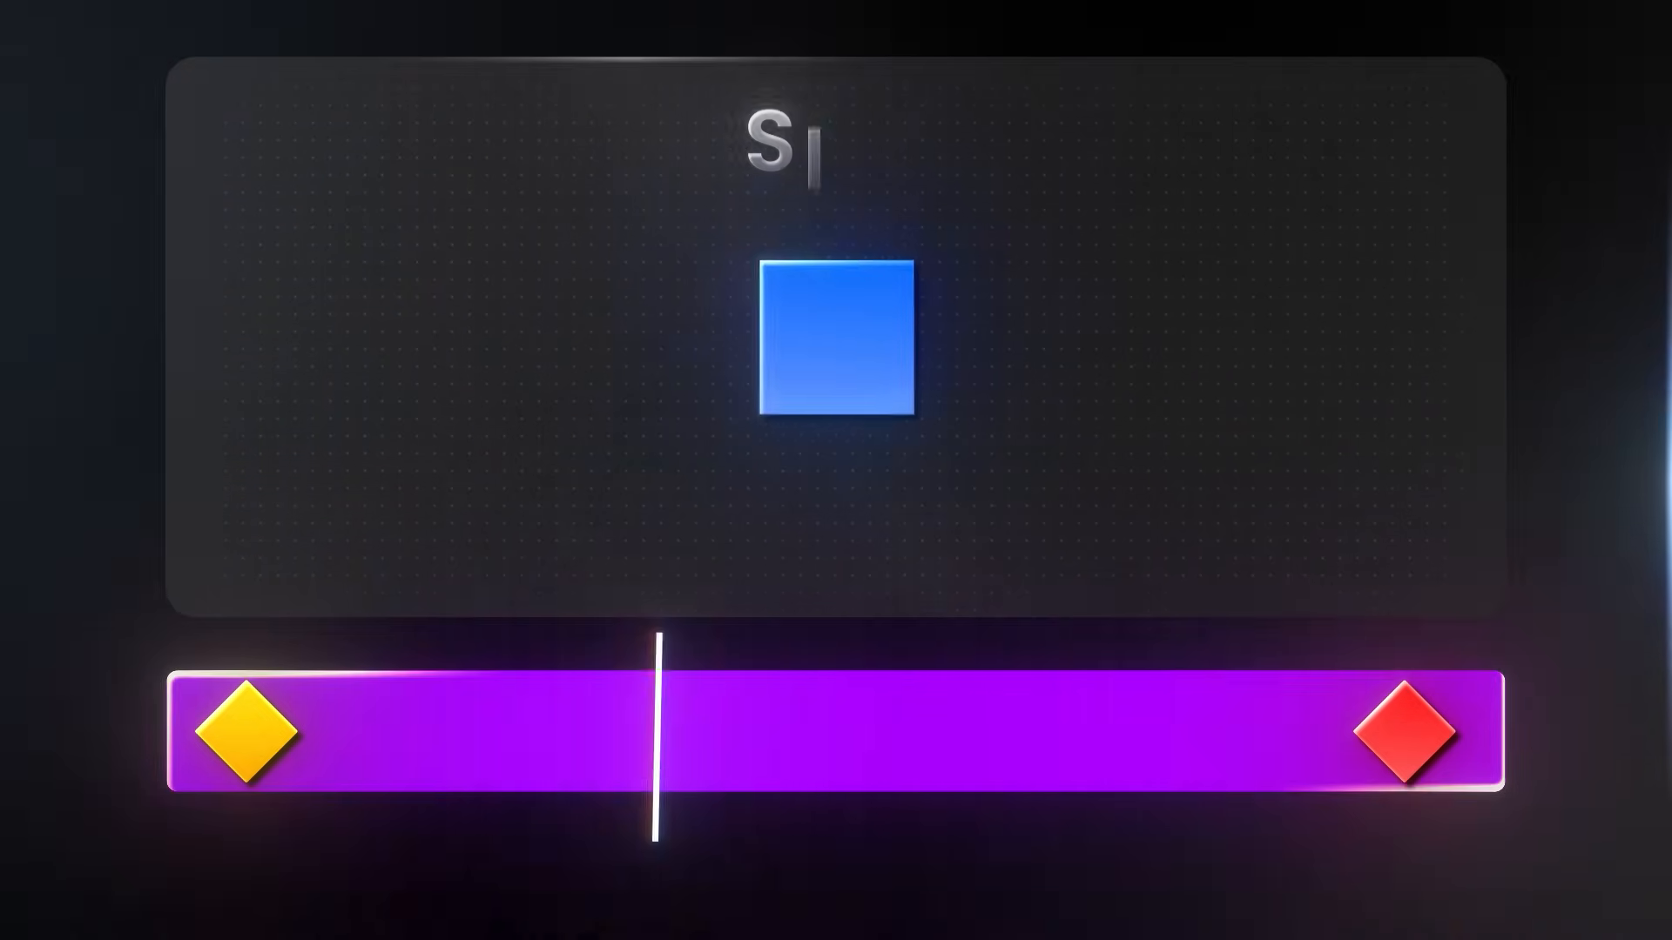
Place the portrait overlay at the track's left edge, X about -417, with a keyframe.
left_click_drag(658, 744, 1231, 743)
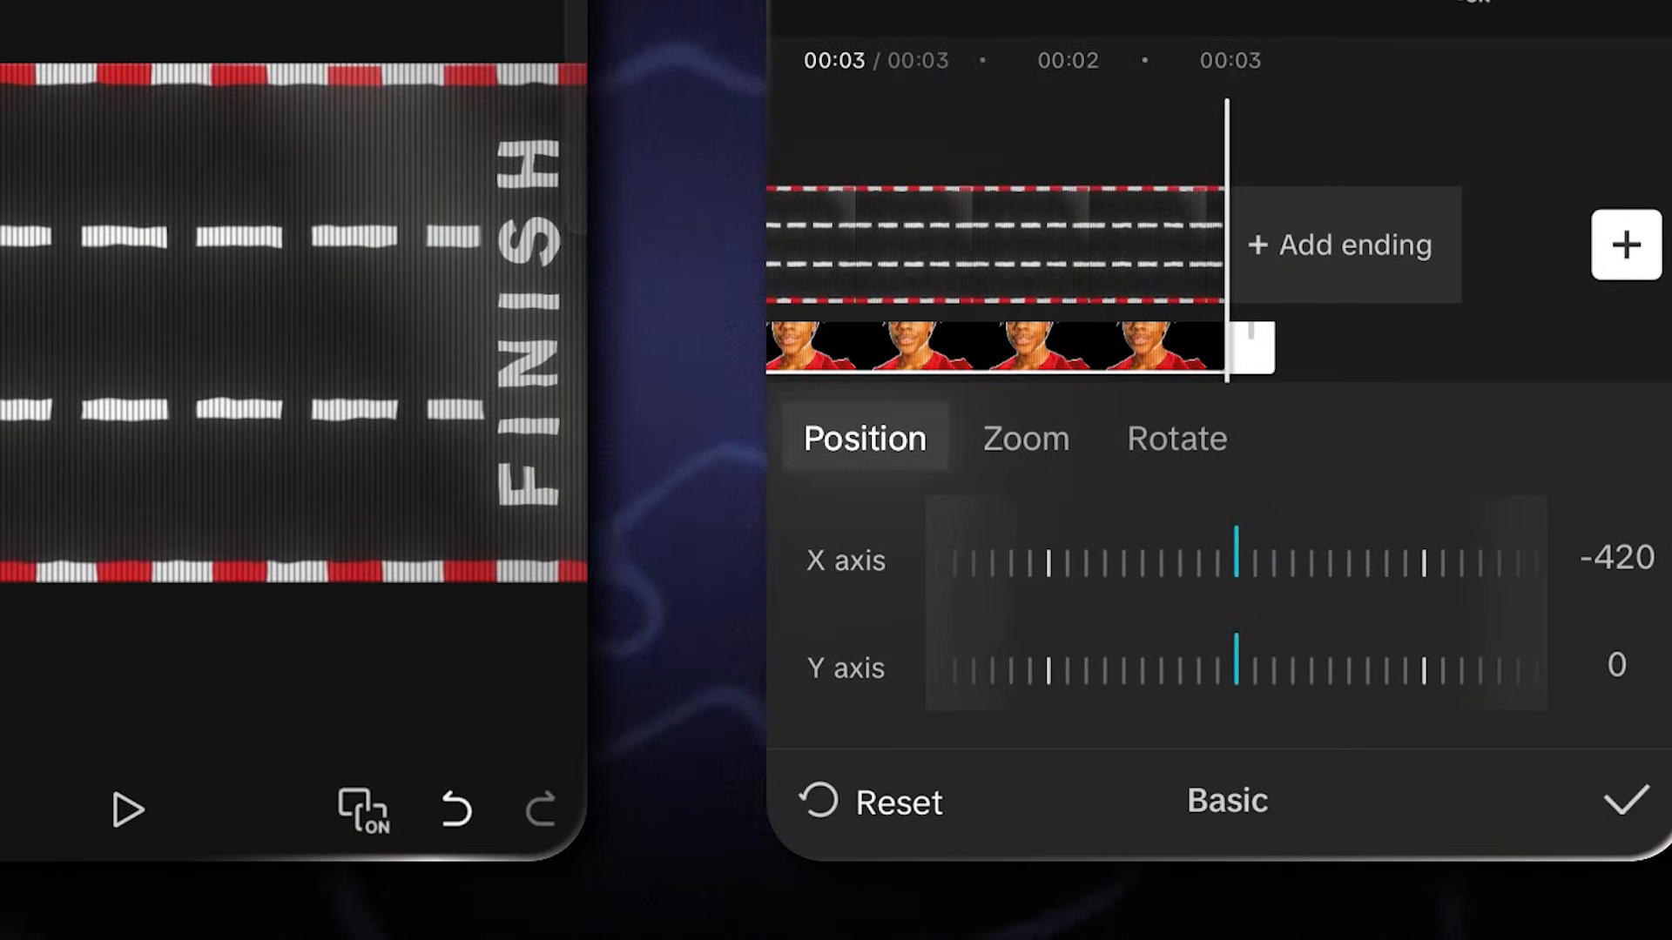
left_click(1176, 437)
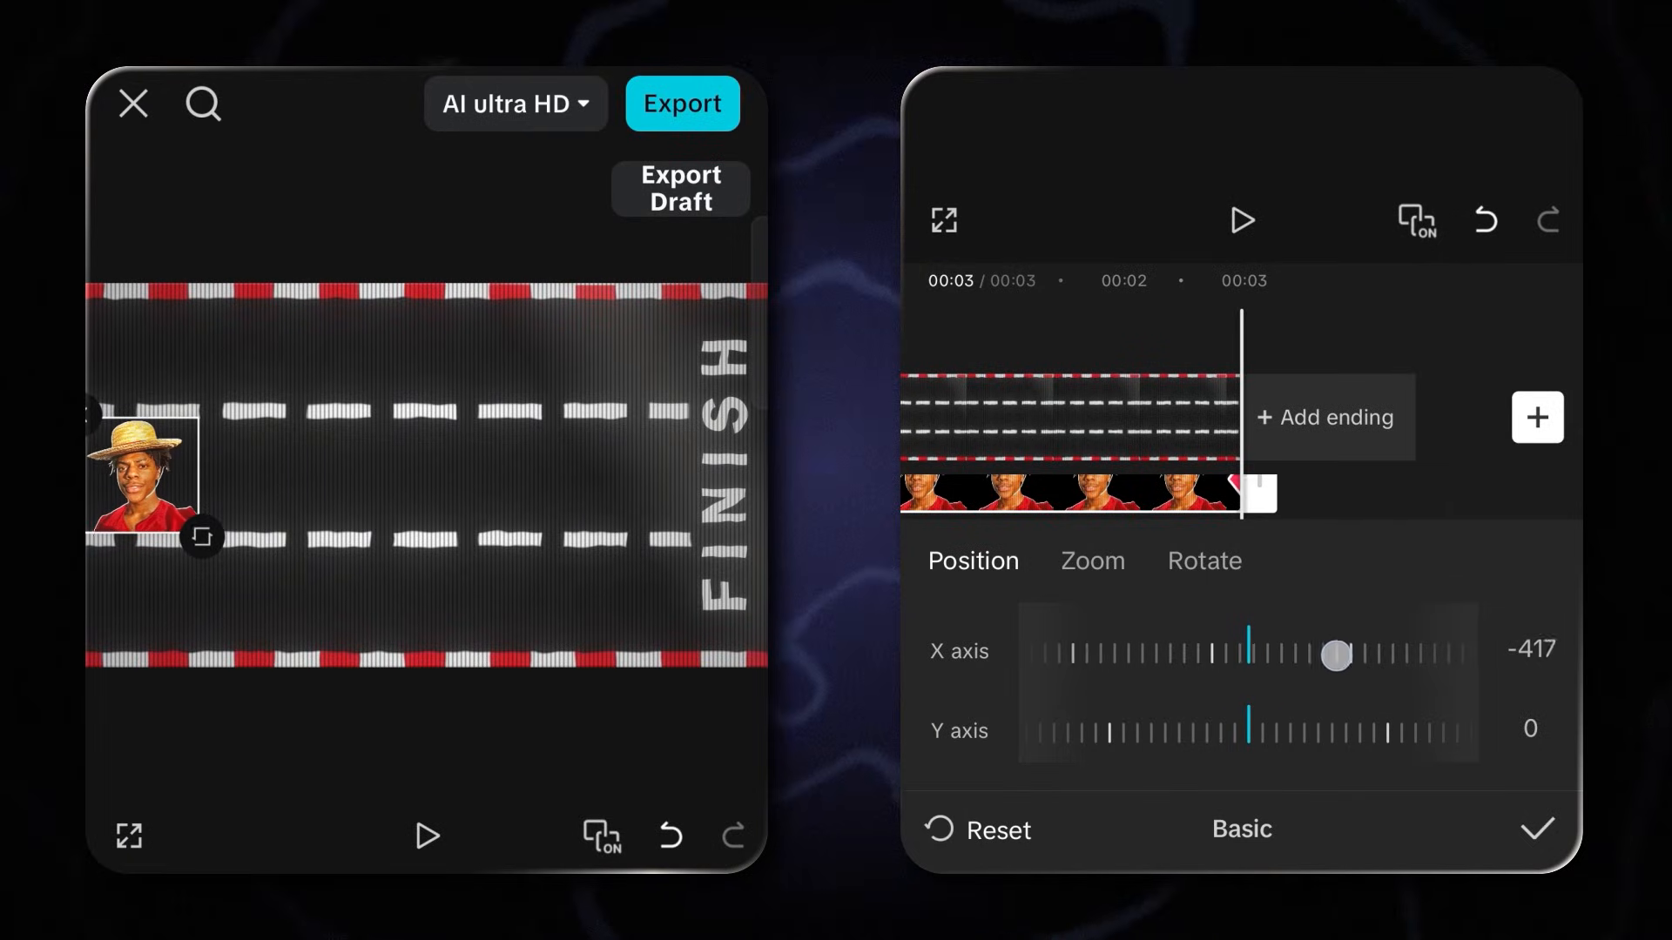
Slide the overlay's X position from about -394 up to 160 toward FINISH and leave Position.
left_click_drag(1336, 657, 1245, 657)
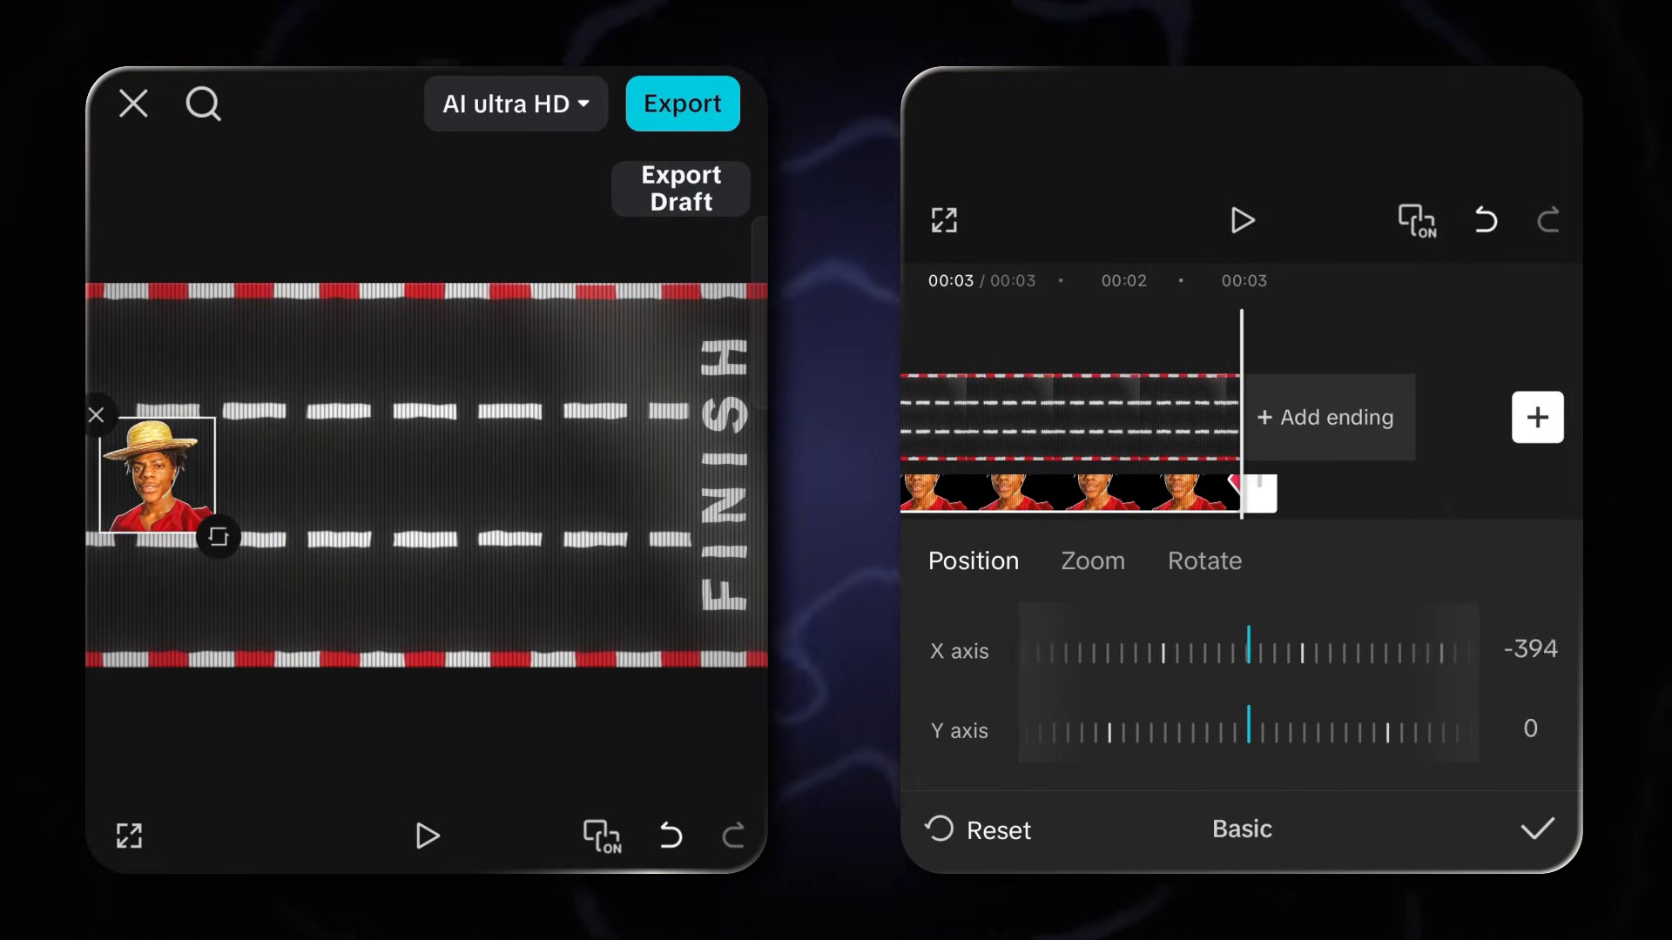
left_click_drag(1250, 649, 1257, 655)
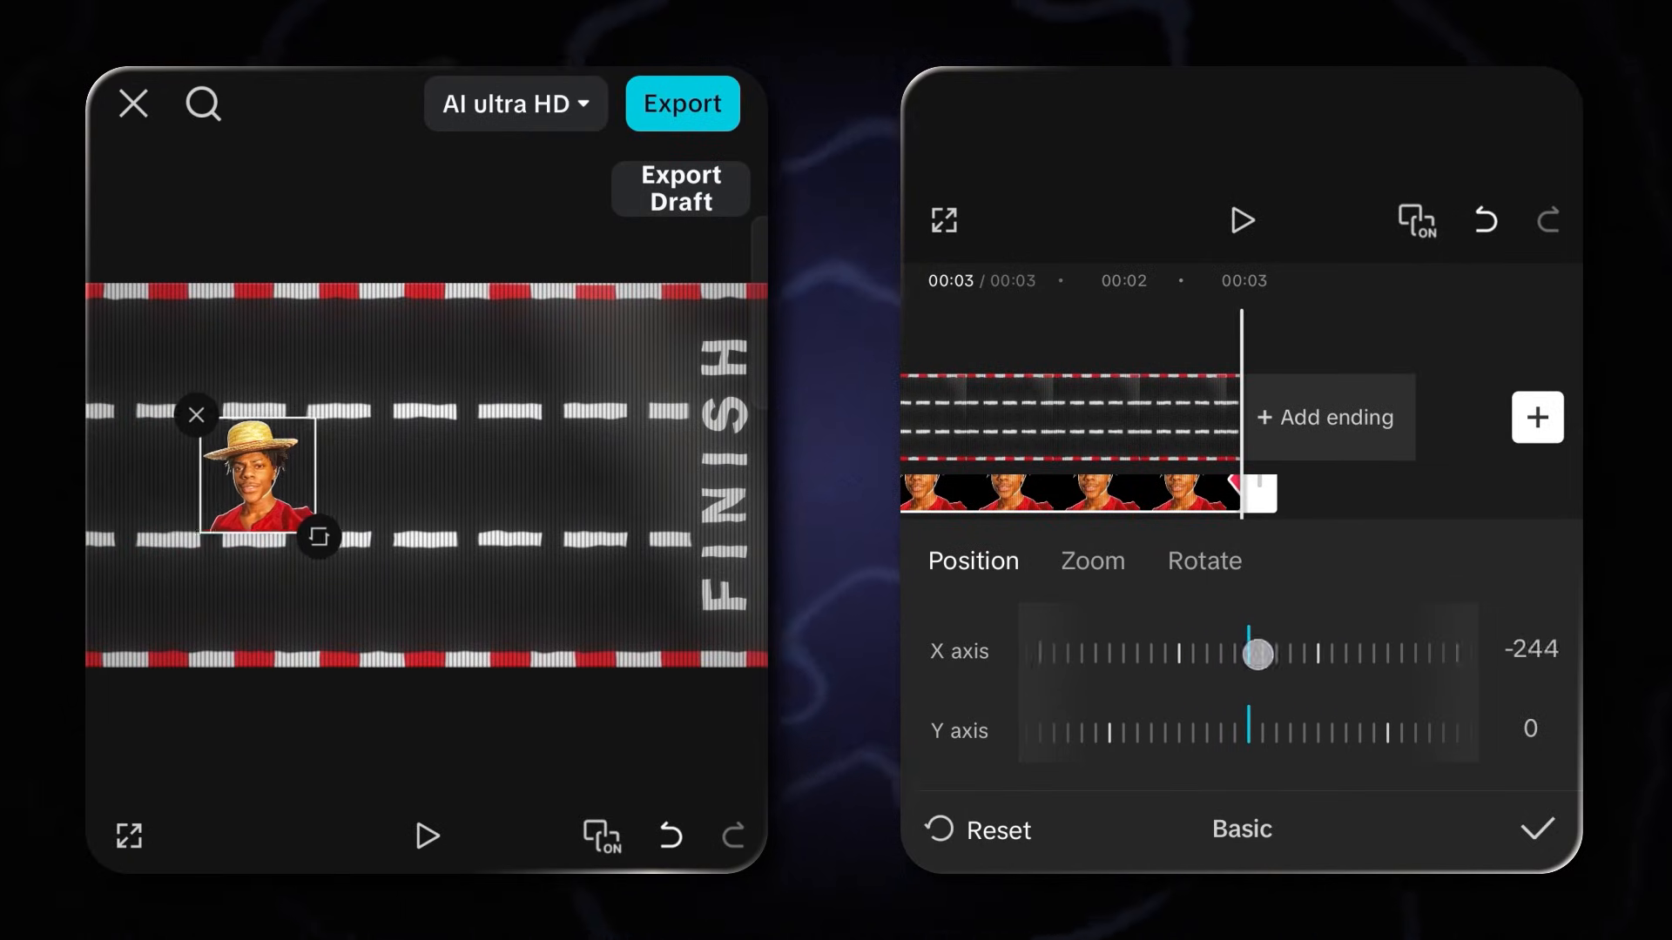
left_click_drag(1255, 654, 1280, 663)
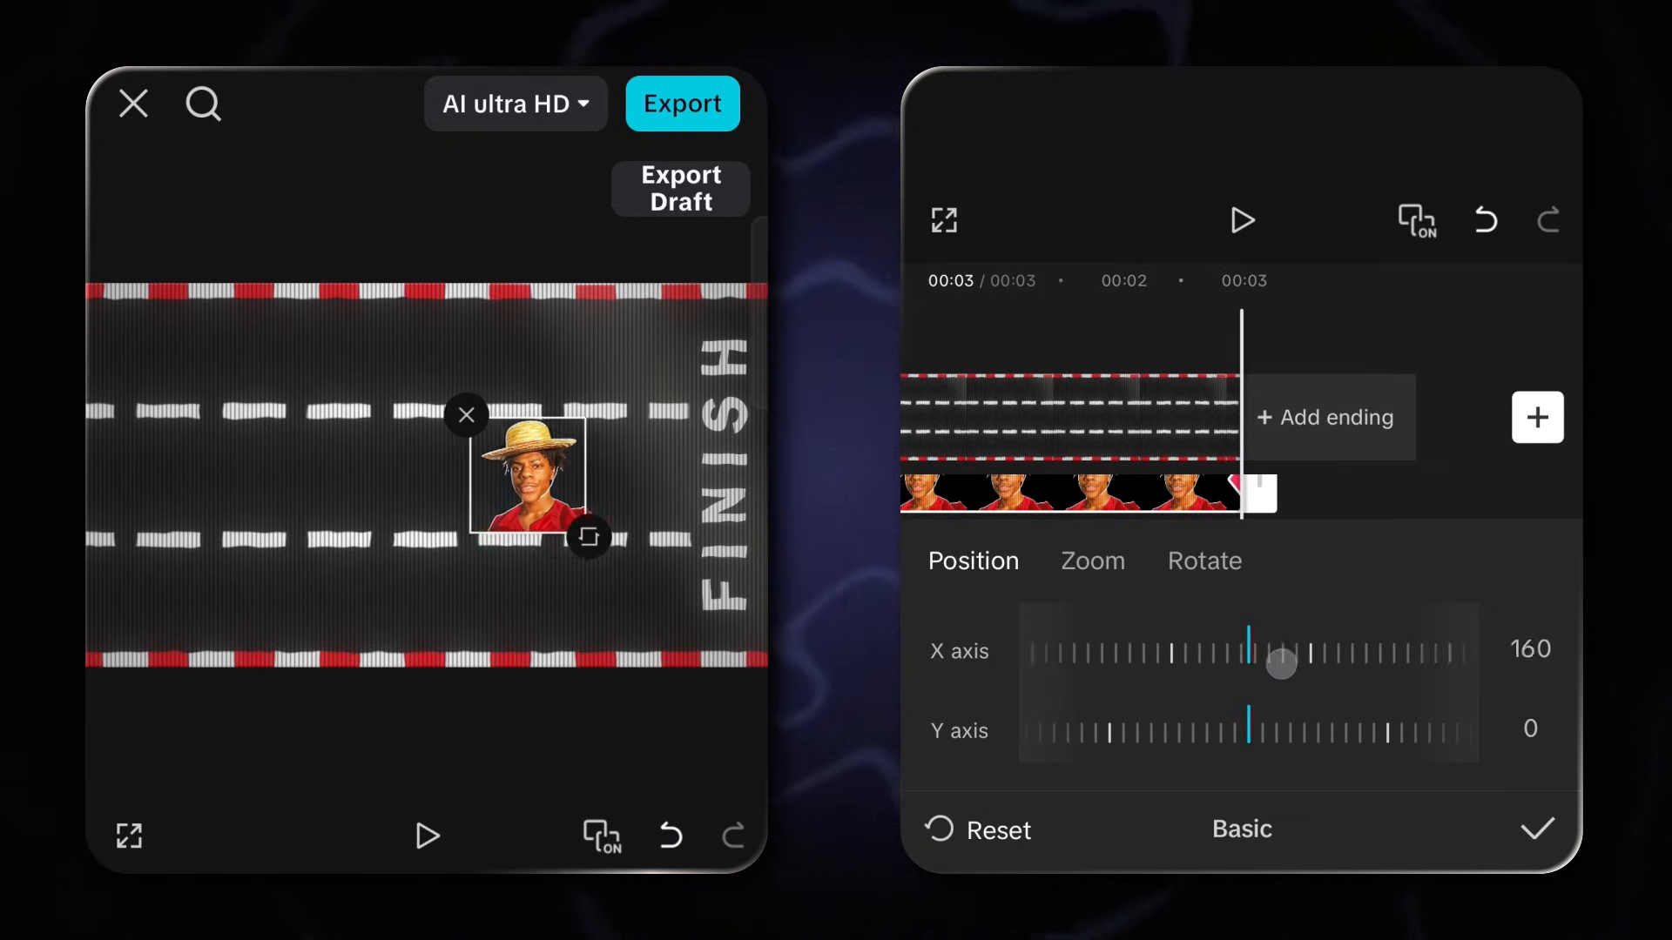
left_click_drag(1283, 663, 1293, 663)
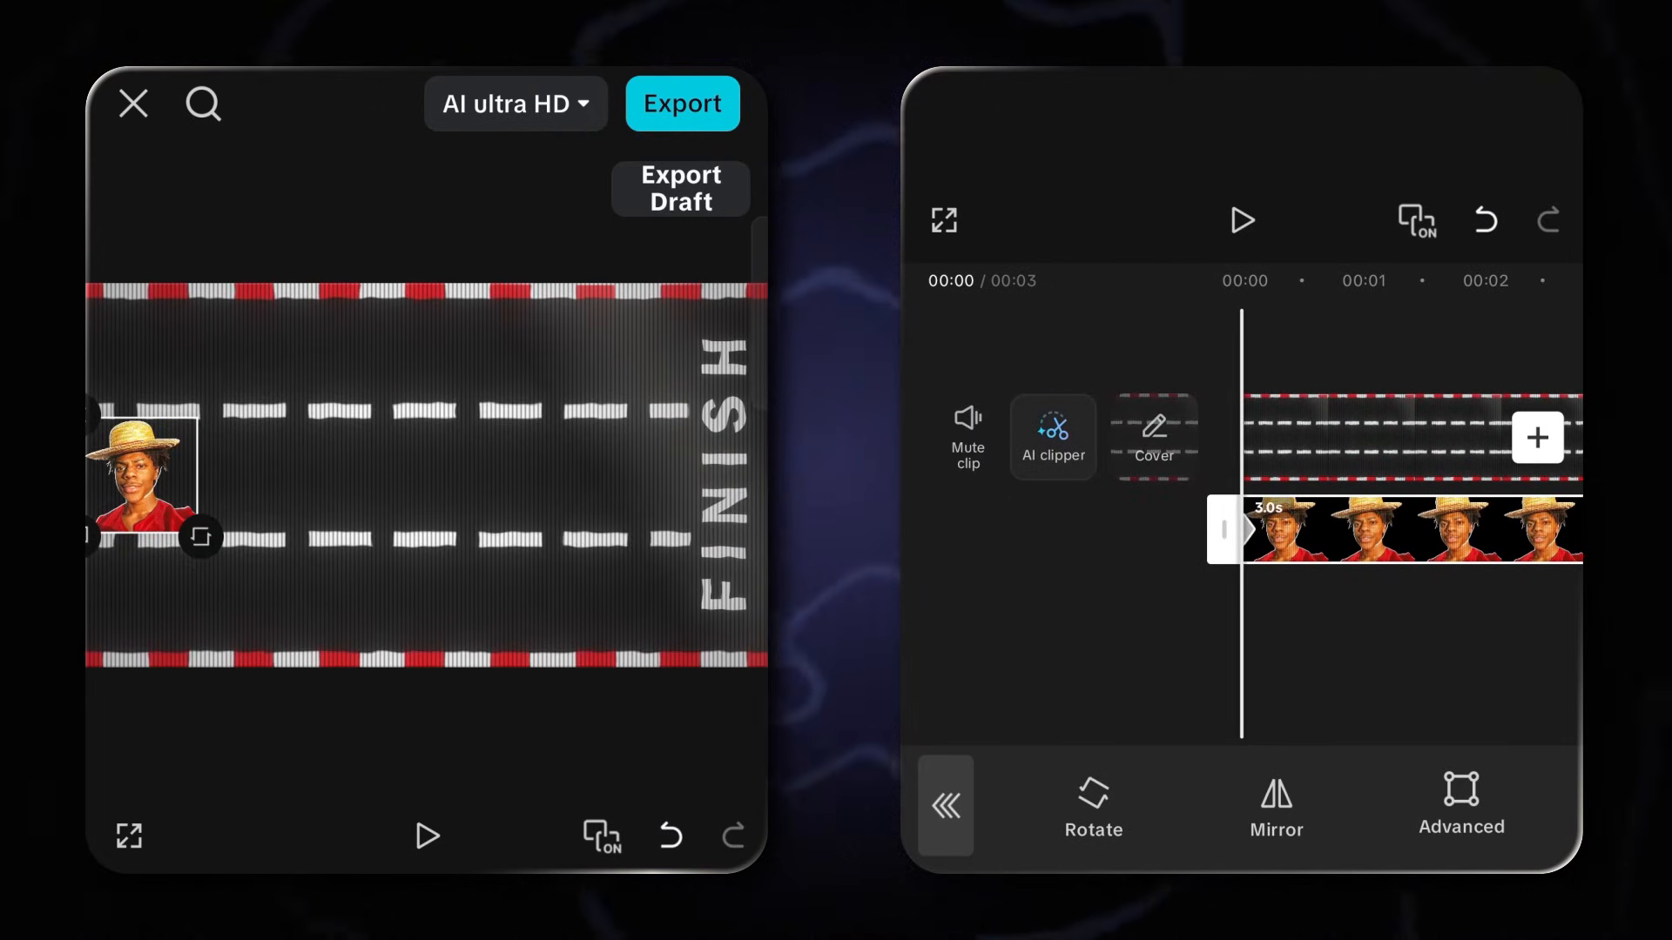
left_click(1240, 221)
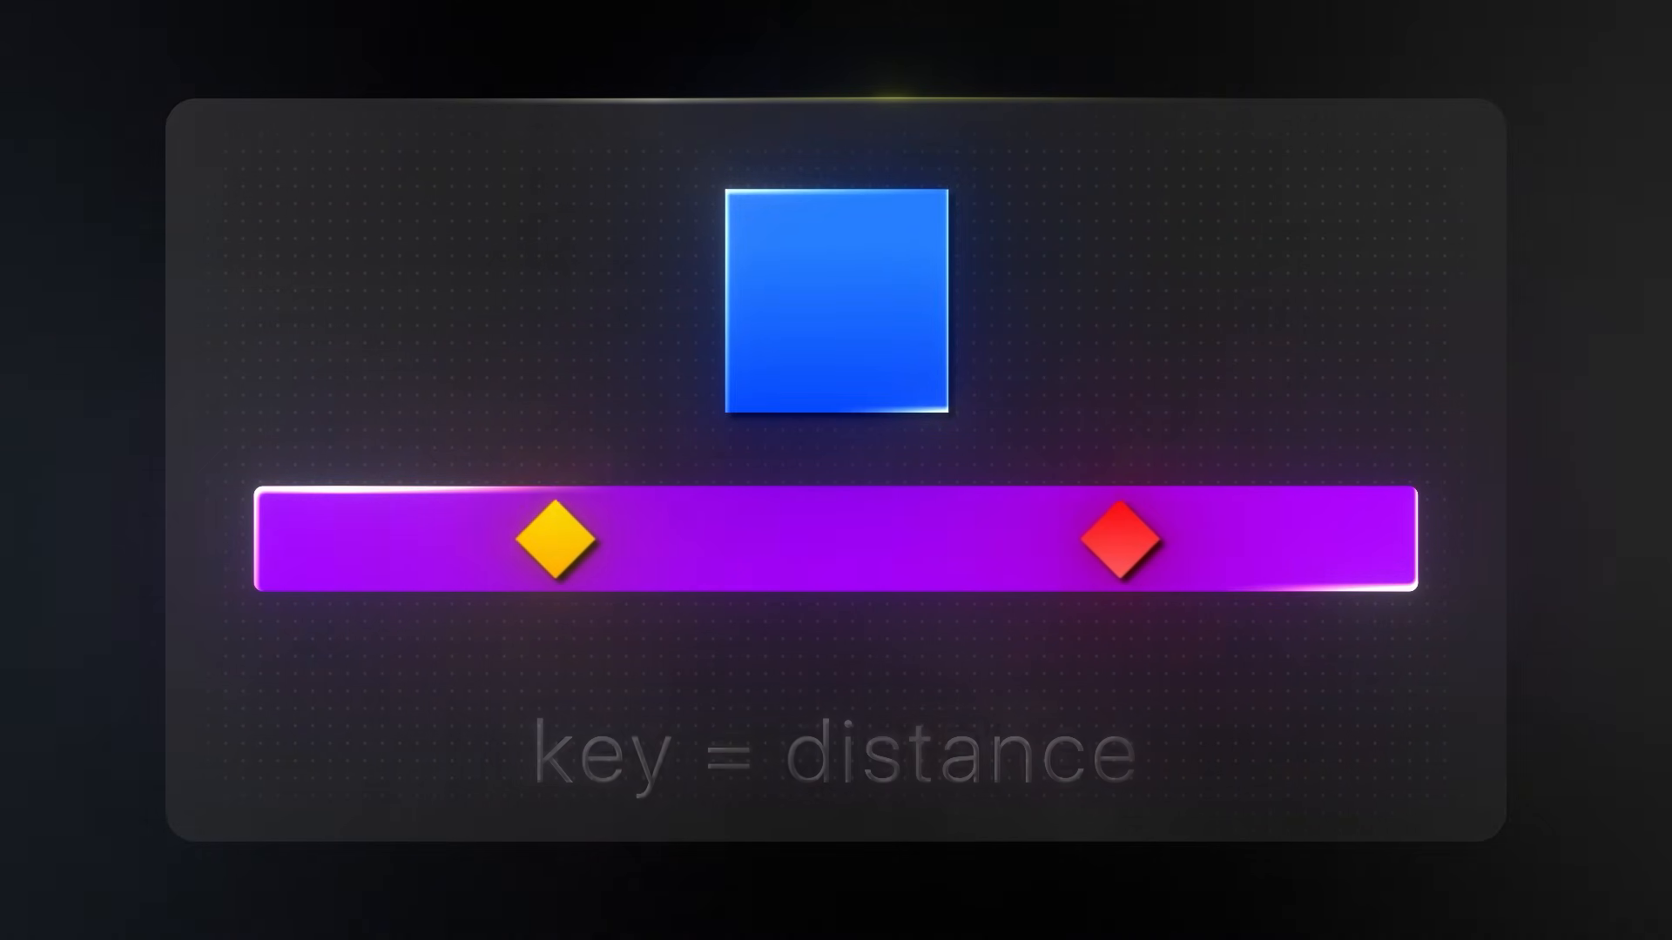
left_click_drag(552, 543, 315, 544)
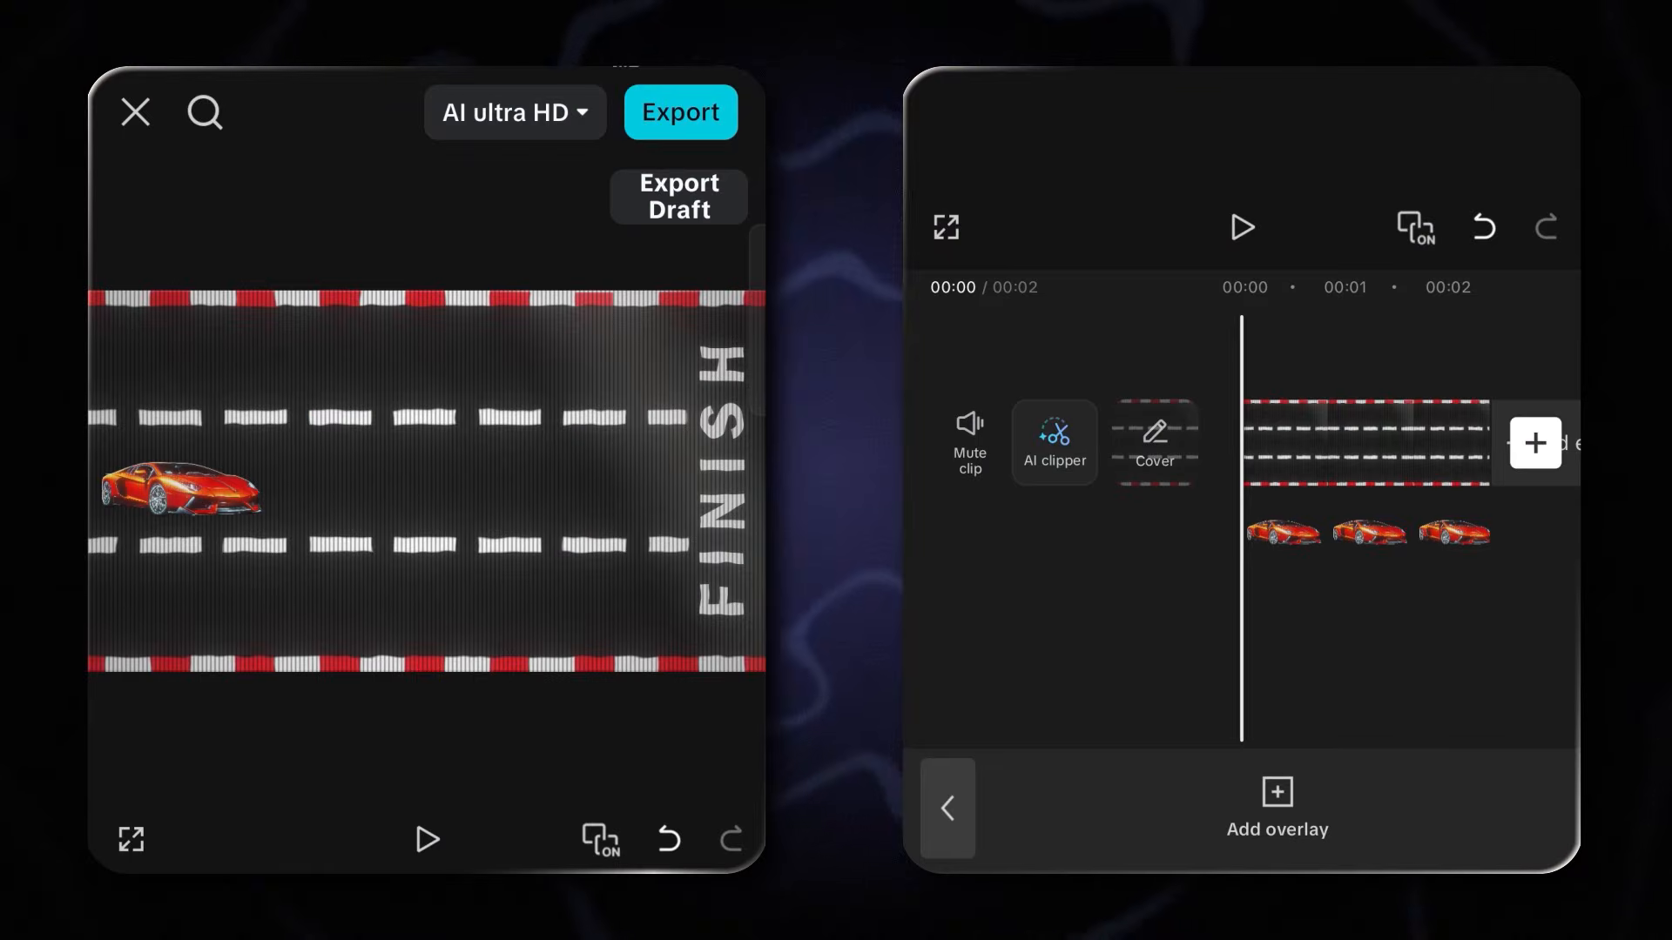
Keyframe the car at the clip's end at X 320, Y 29 with Zoom 126%.
left_click(1368, 535)
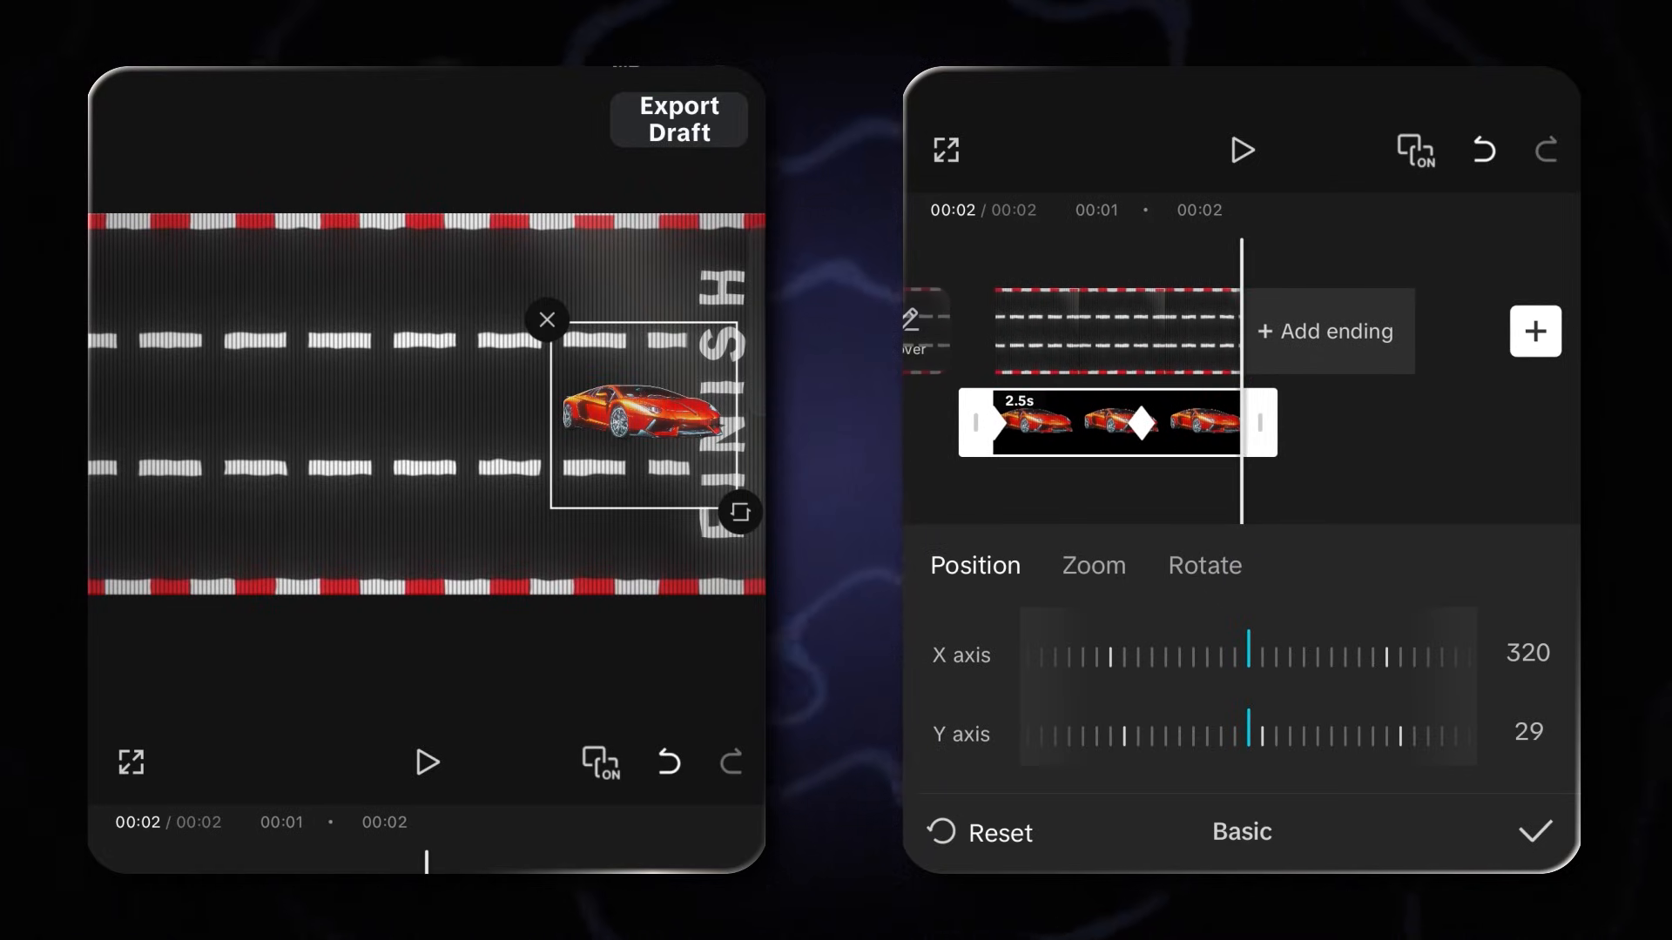
left_click(1091, 564)
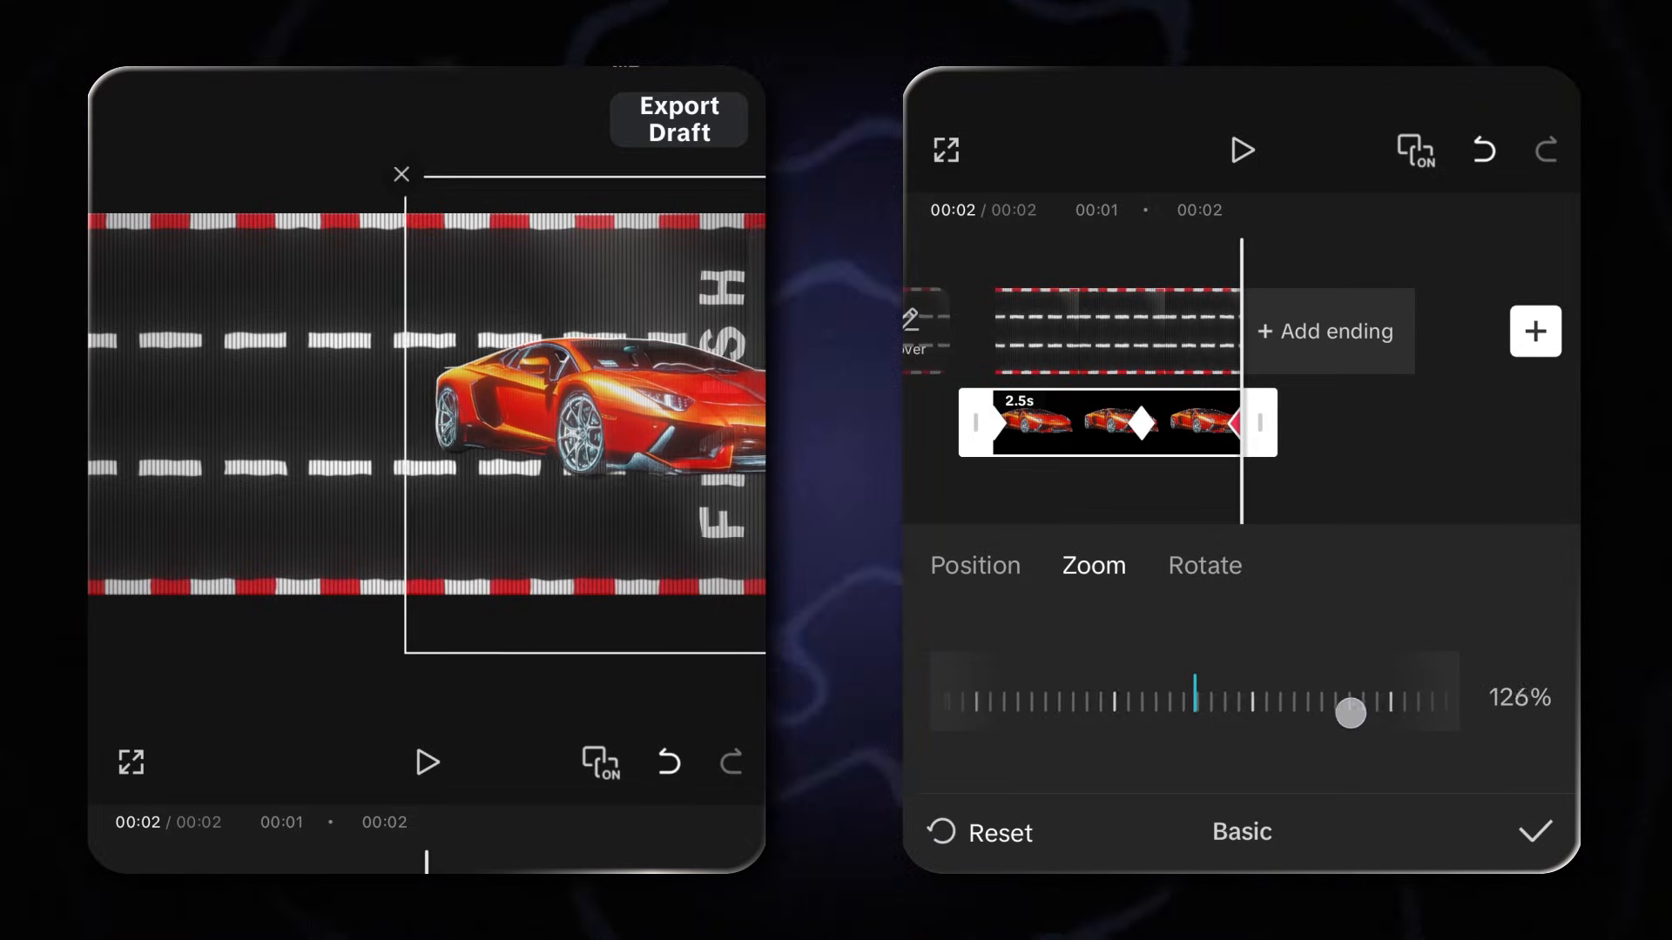
left_click(973, 565)
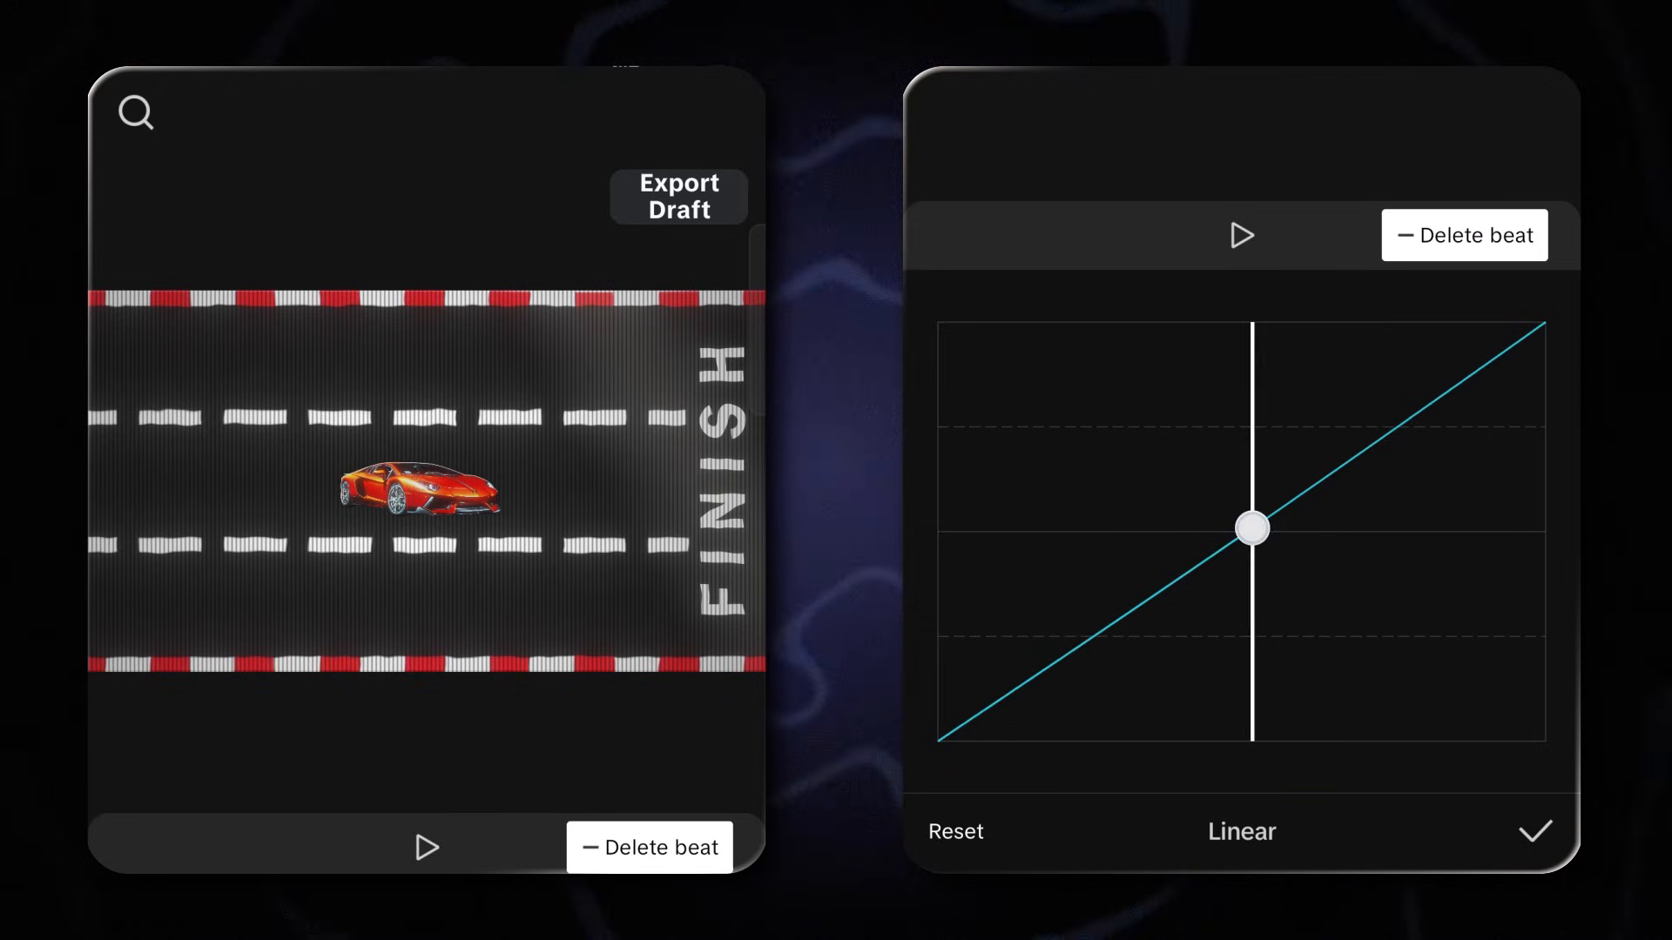
Bend the car's motion curve into a fast-then-slow ease-out shape and confirm it.
left_click_drag(1250, 527, 1375, 604)
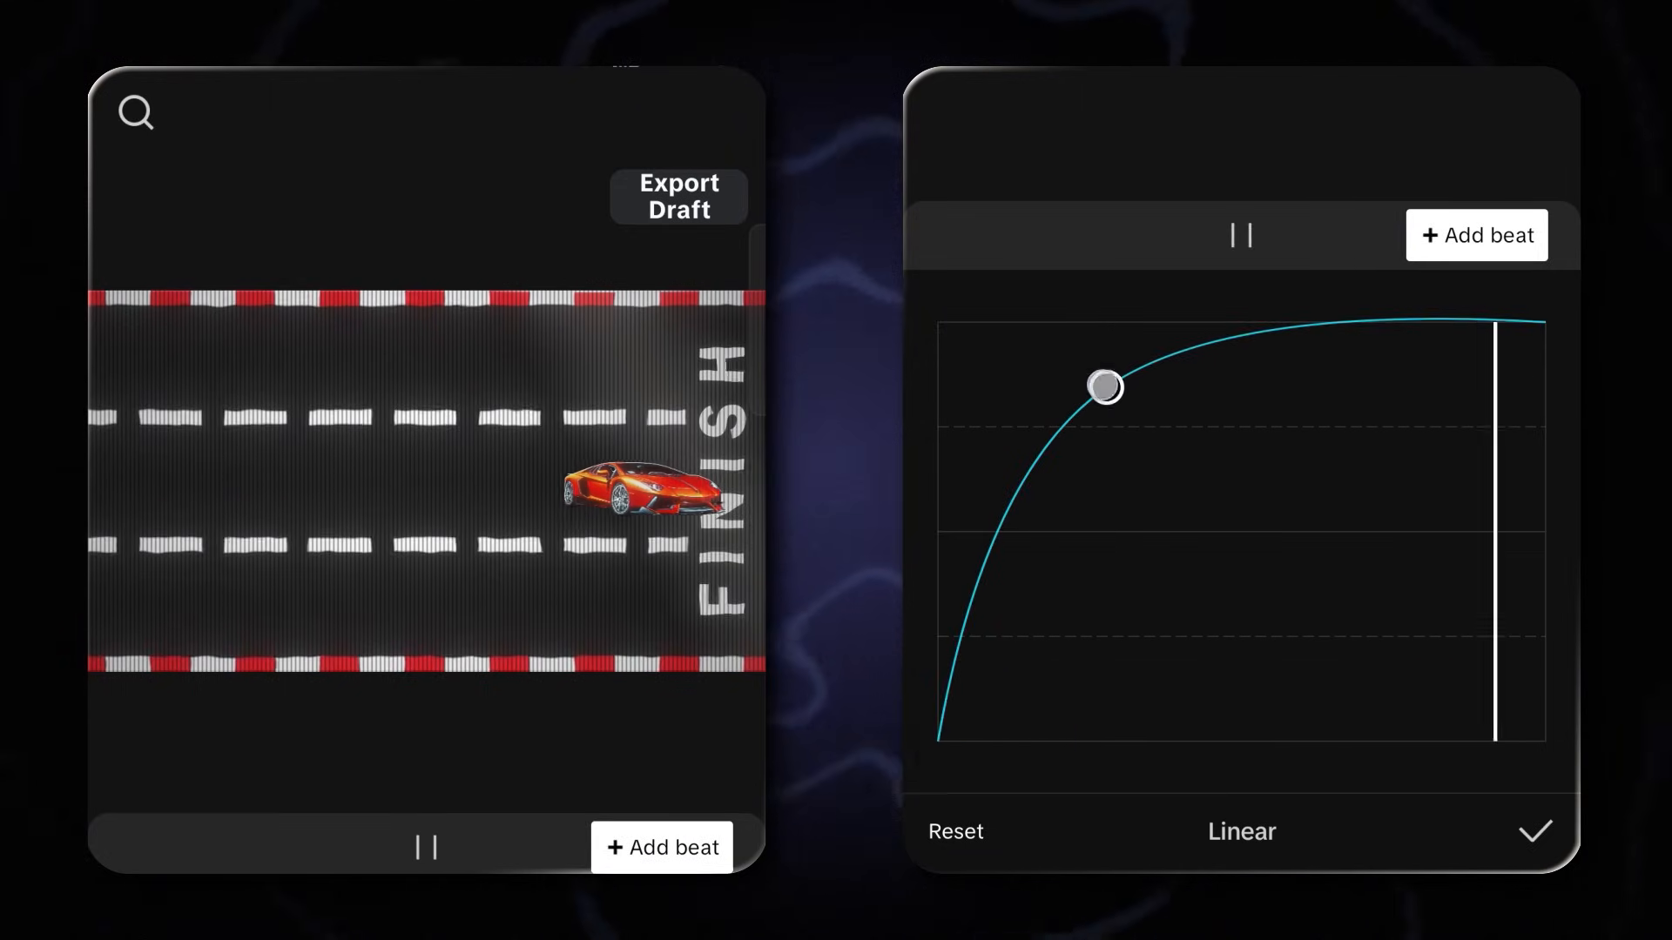
left_click(1474, 235)
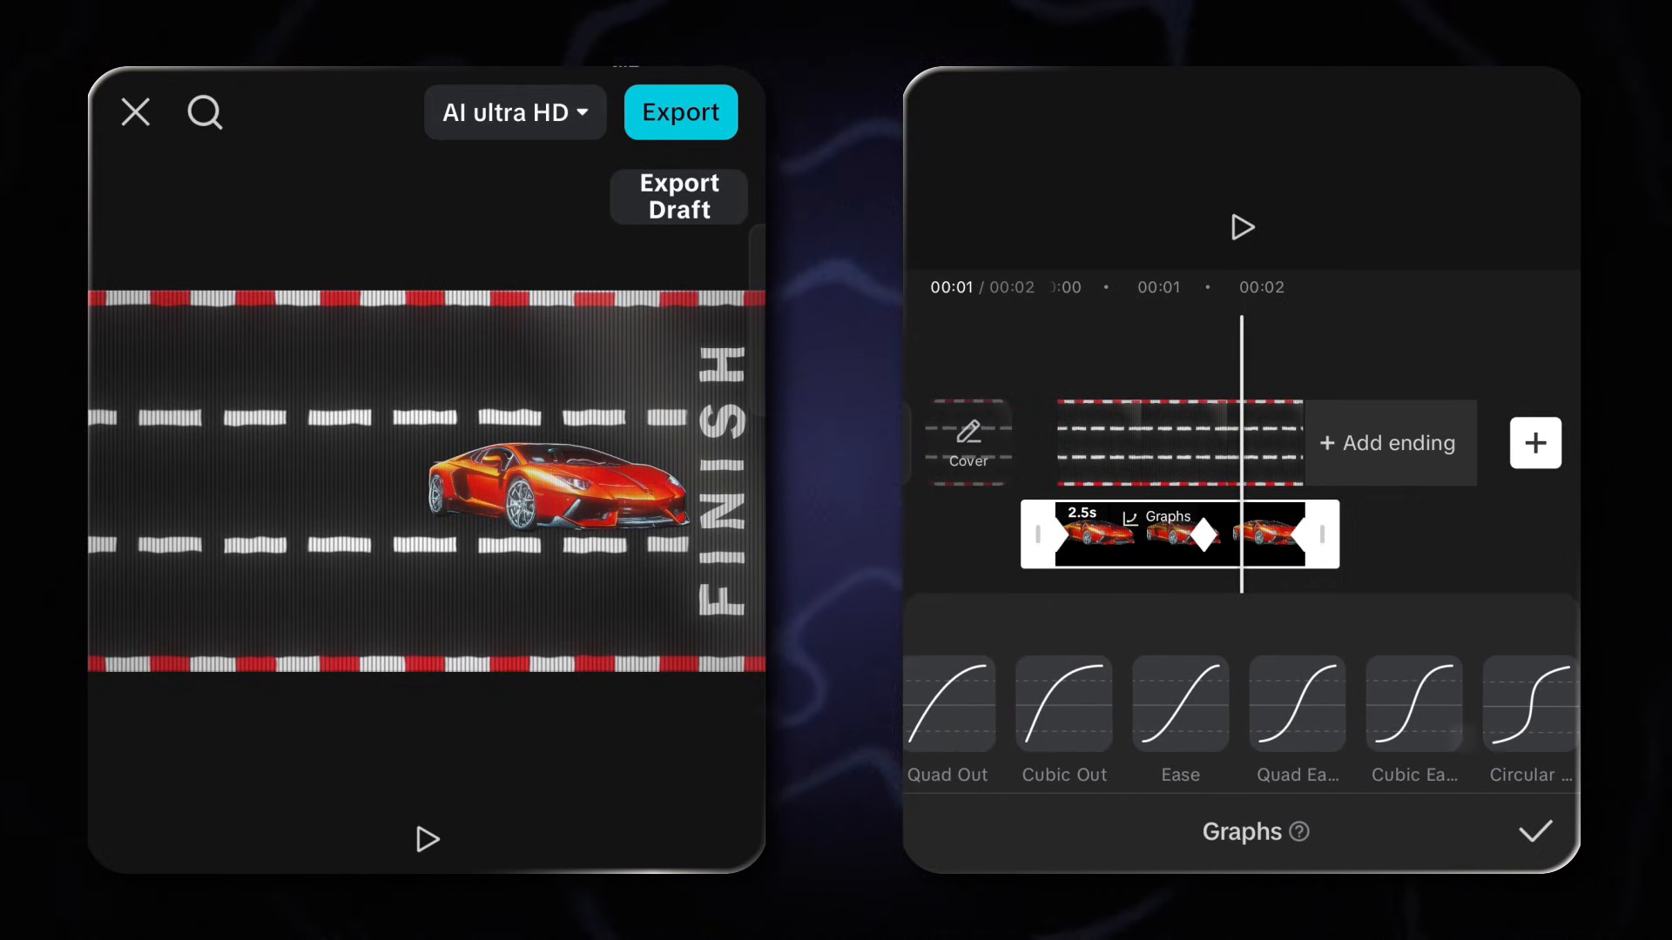
Apply the Quad Ease ease-in-out preset to the car's motion and confirm.
left_click(1295, 705)
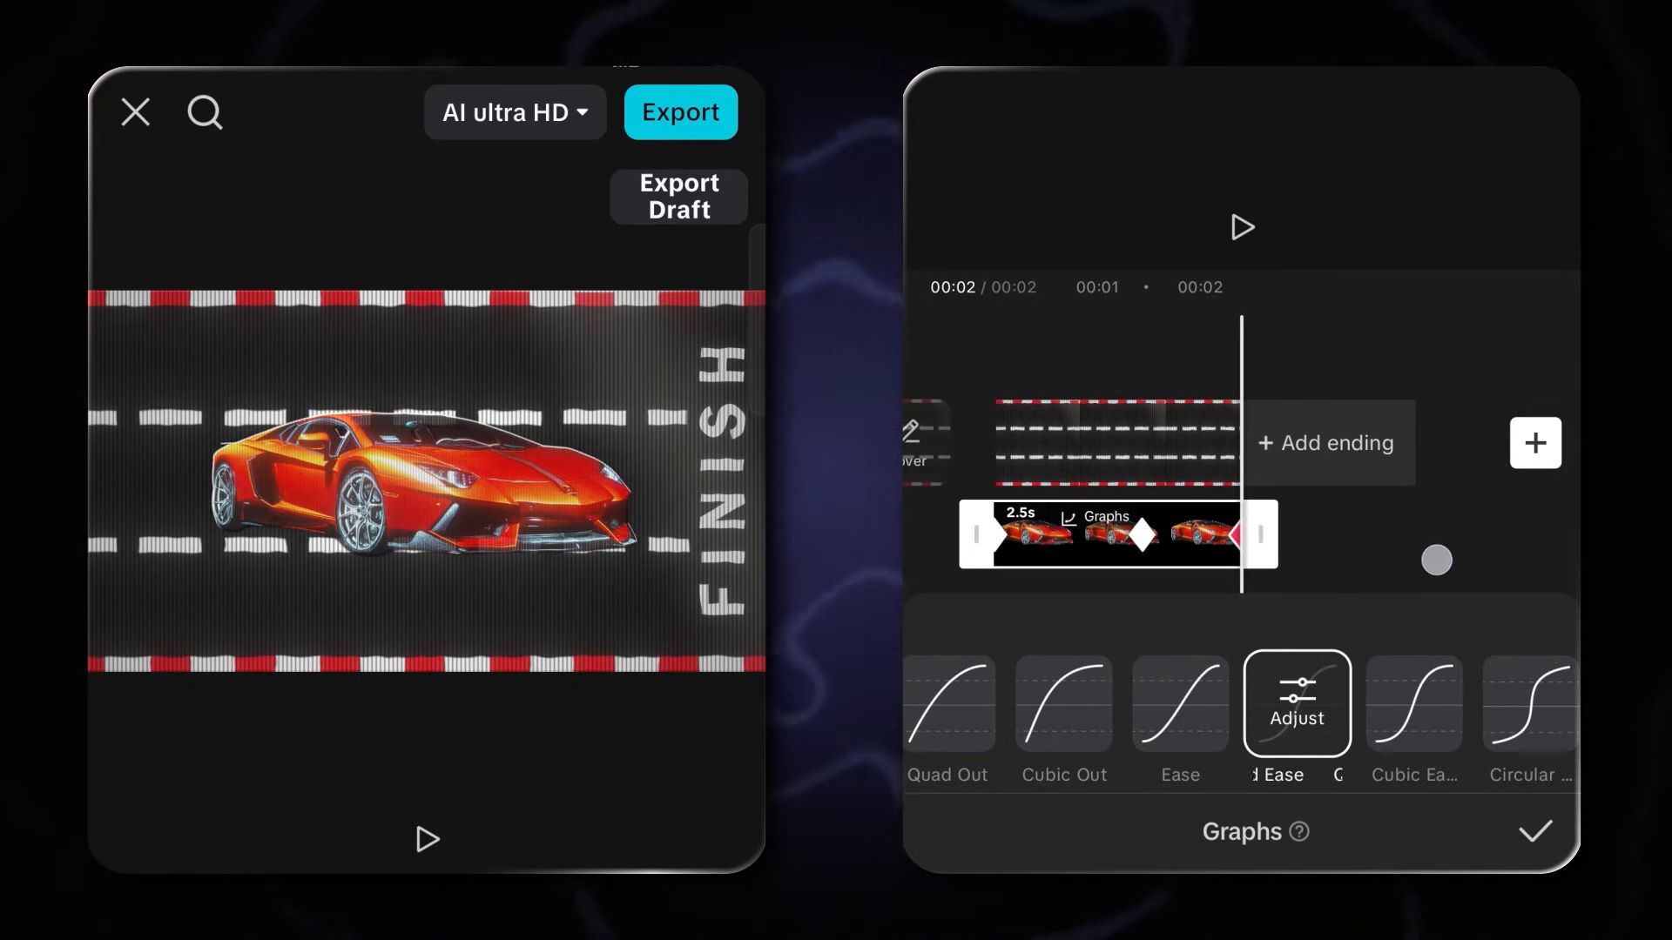
left_click(1532, 832)
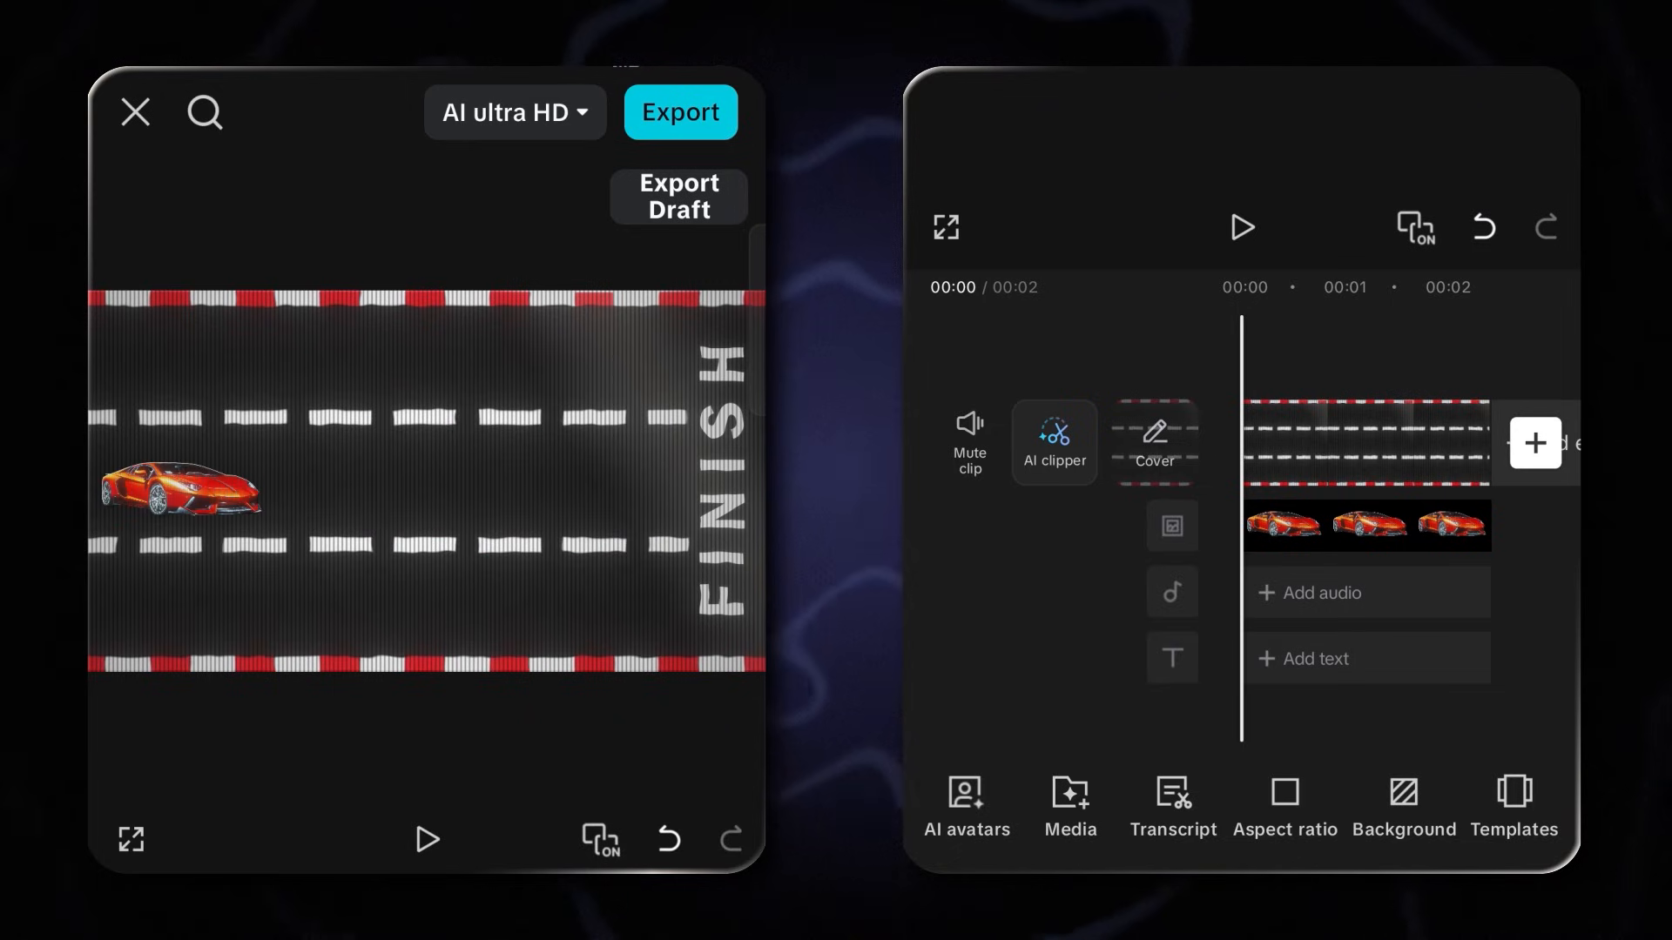
left_click(1239, 226)
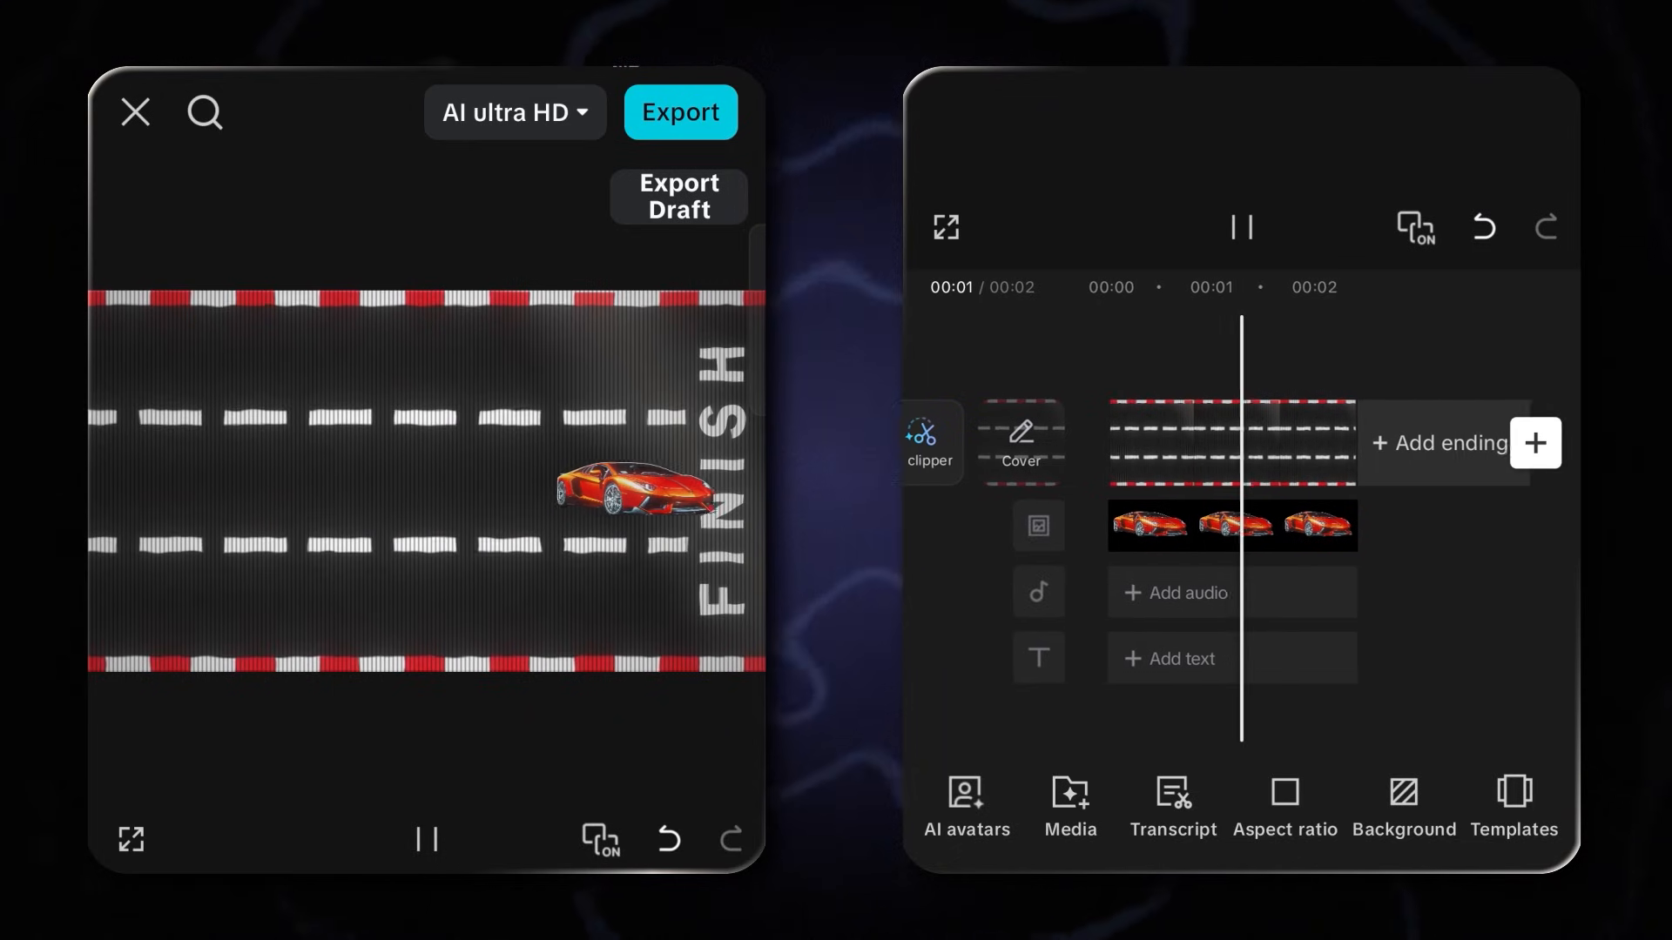
left_click(1239, 226)
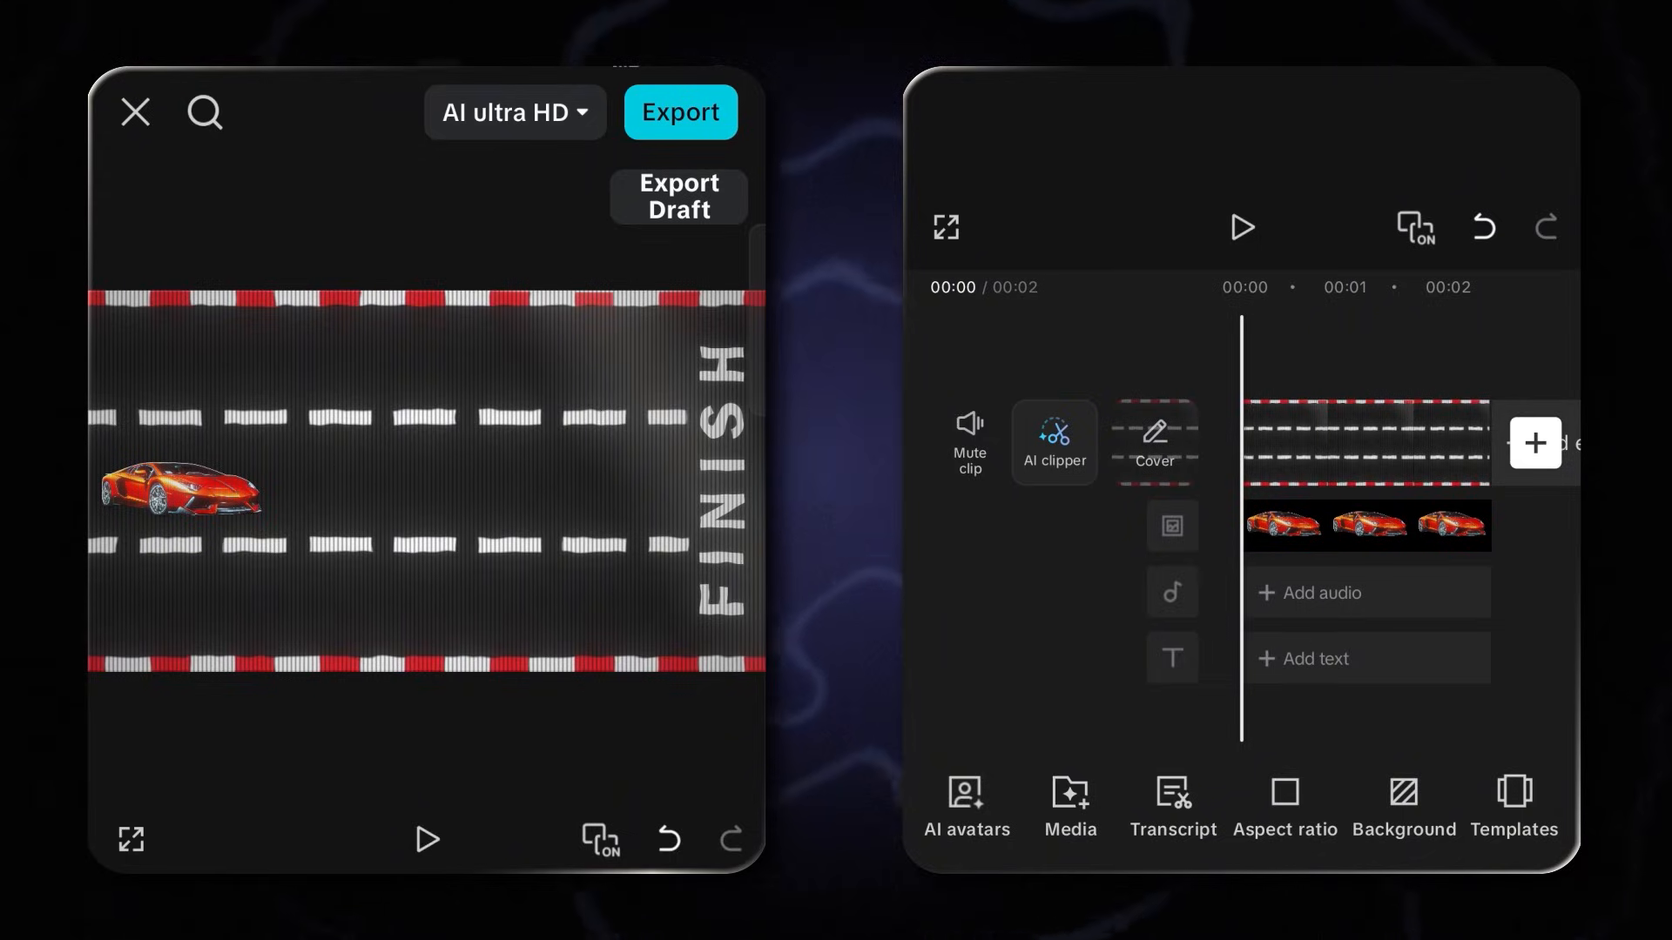
left_click(1242, 226)
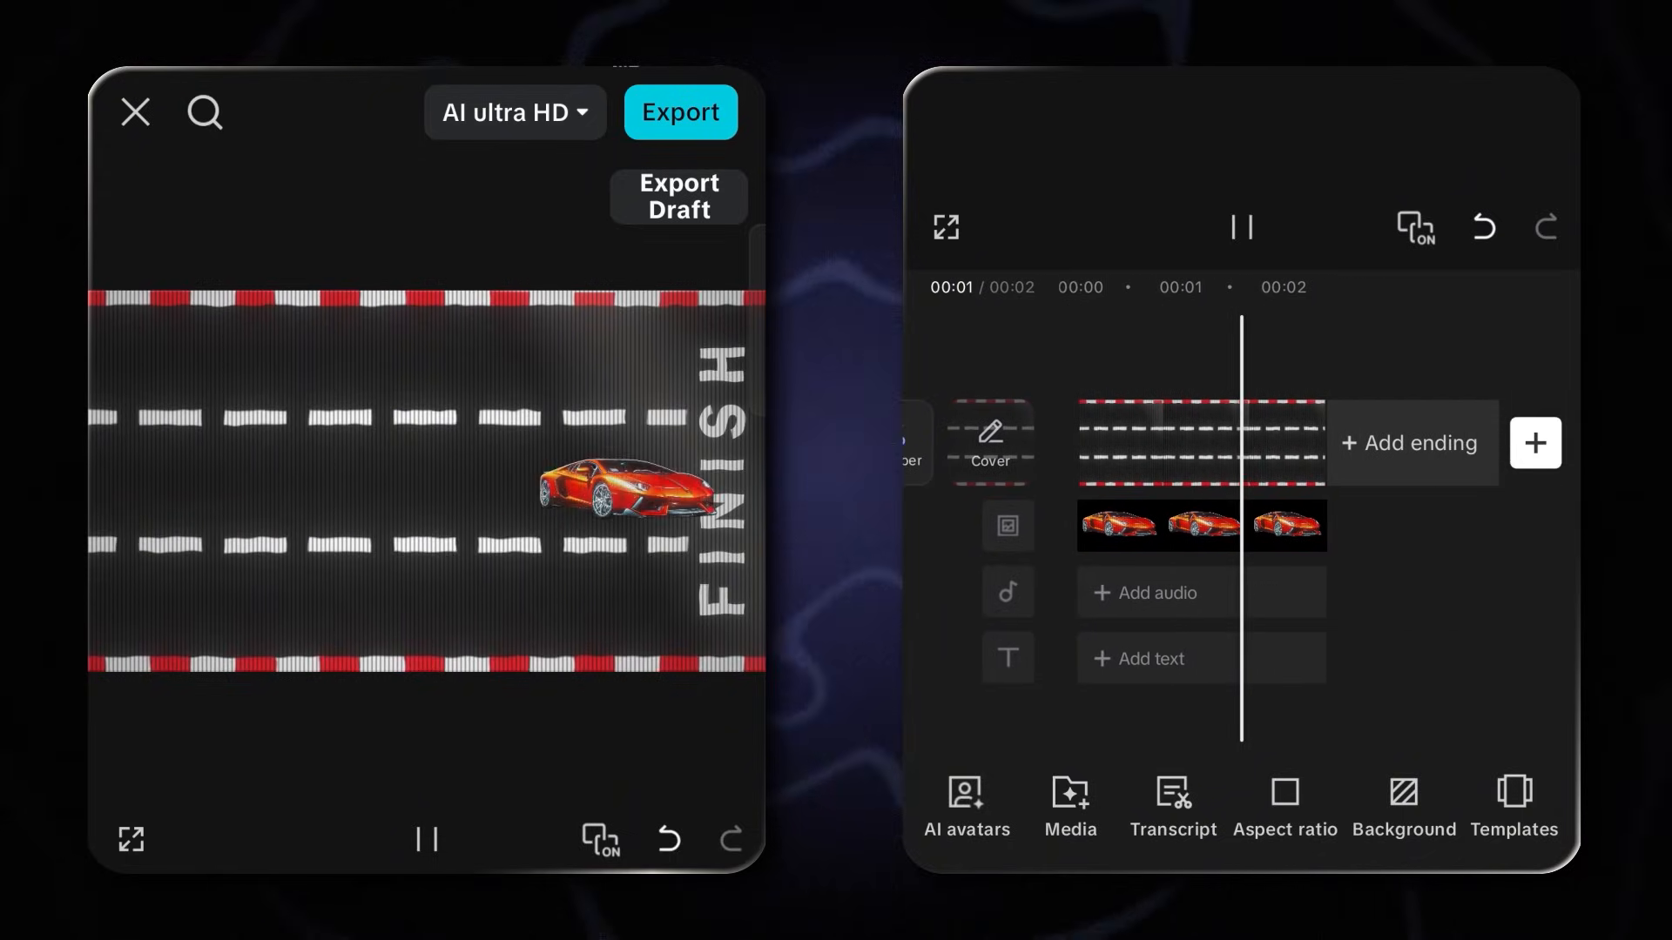
left_click(1239, 226)
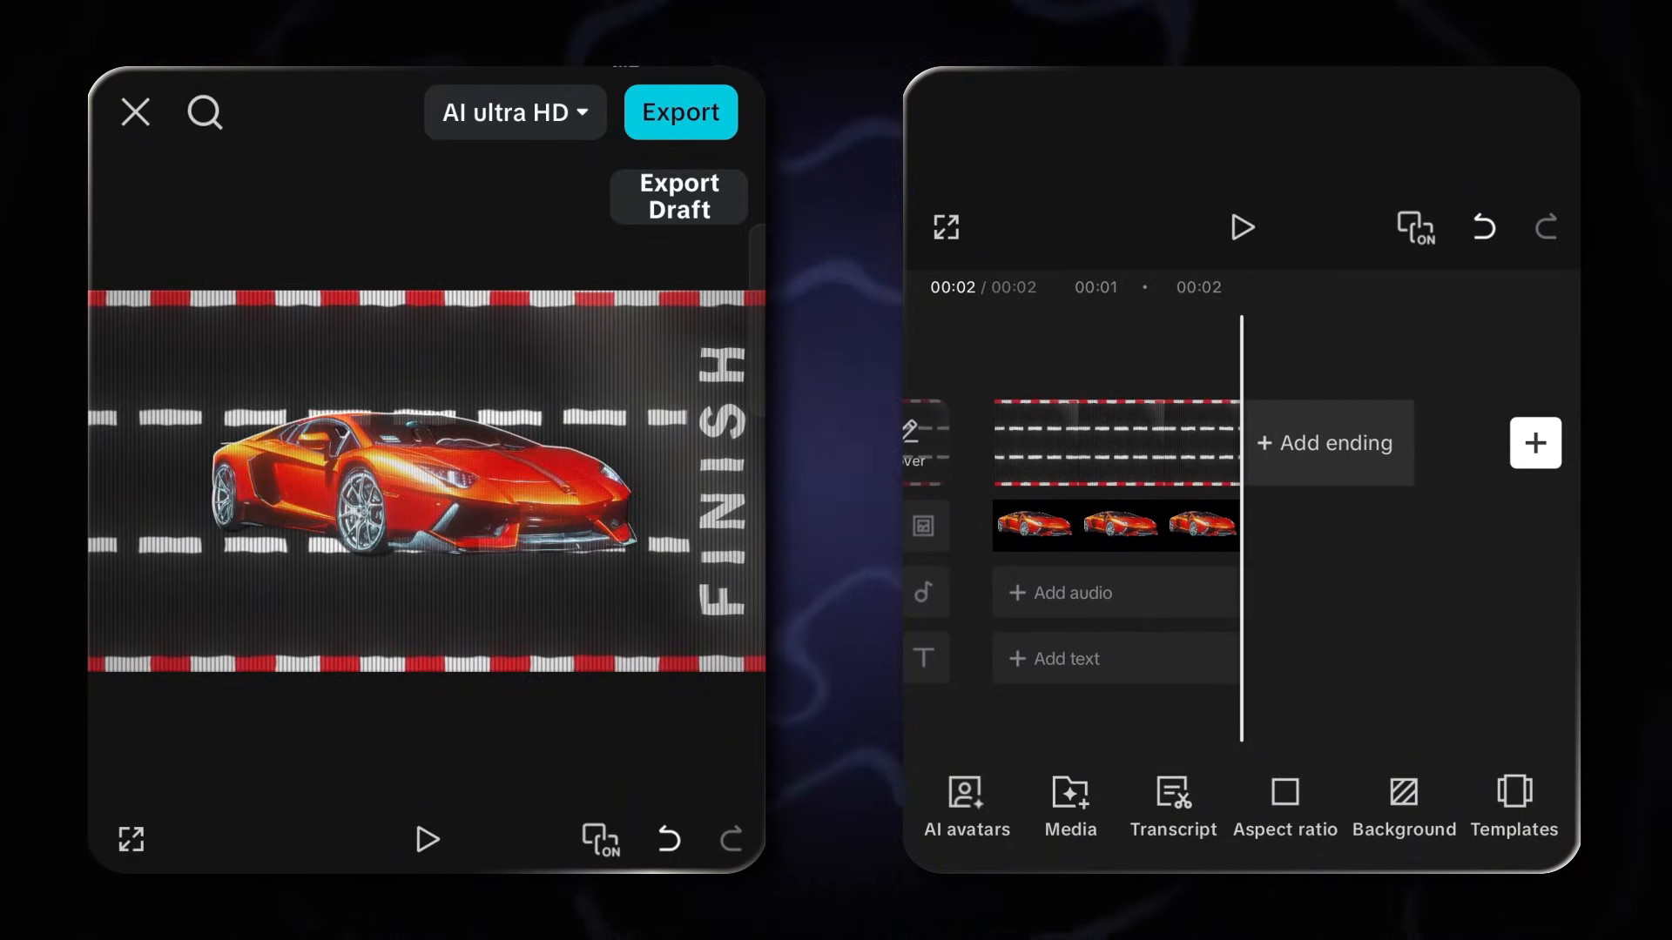